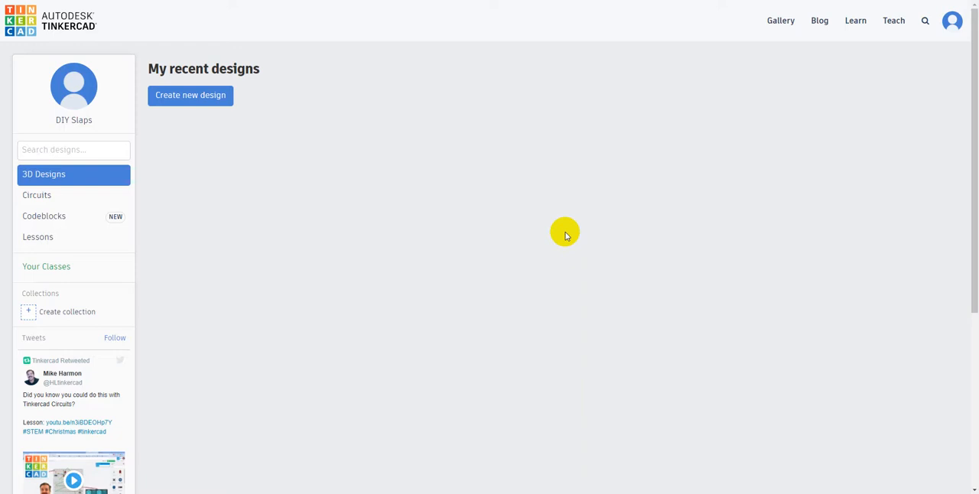
pyautogui.moveTo(309, 186)
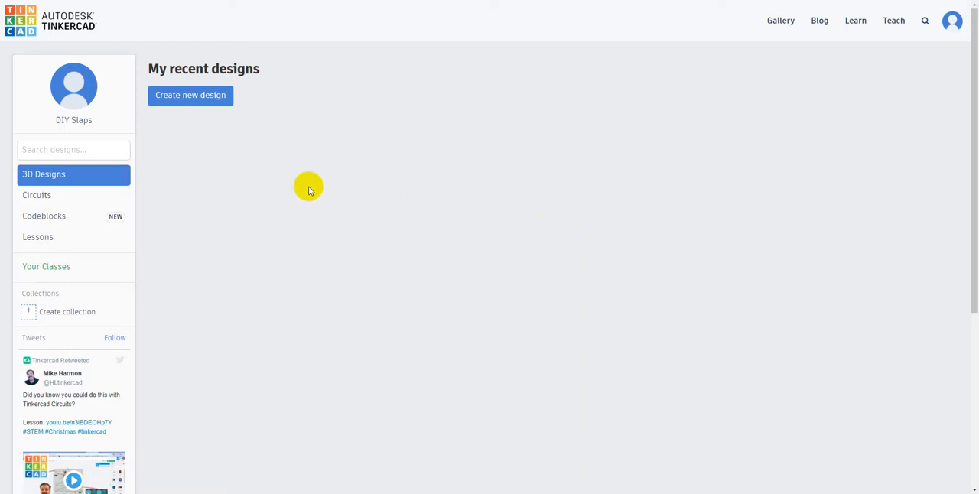
pyautogui.moveTo(694, 145)
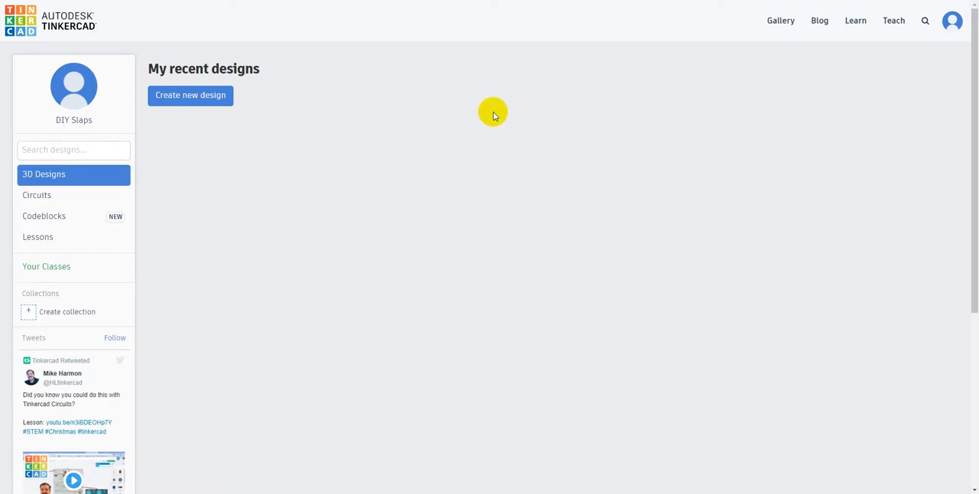
pyautogui.moveTo(228, 94)
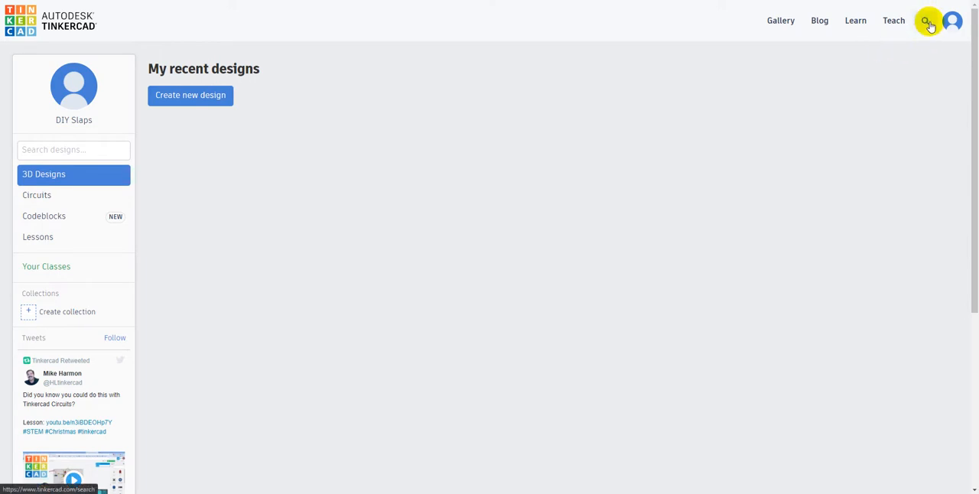
# Step: Search the gallery for 'cookie cutter generator' and open the Cookie Cutter Generator design
pyautogui.click(925, 20)
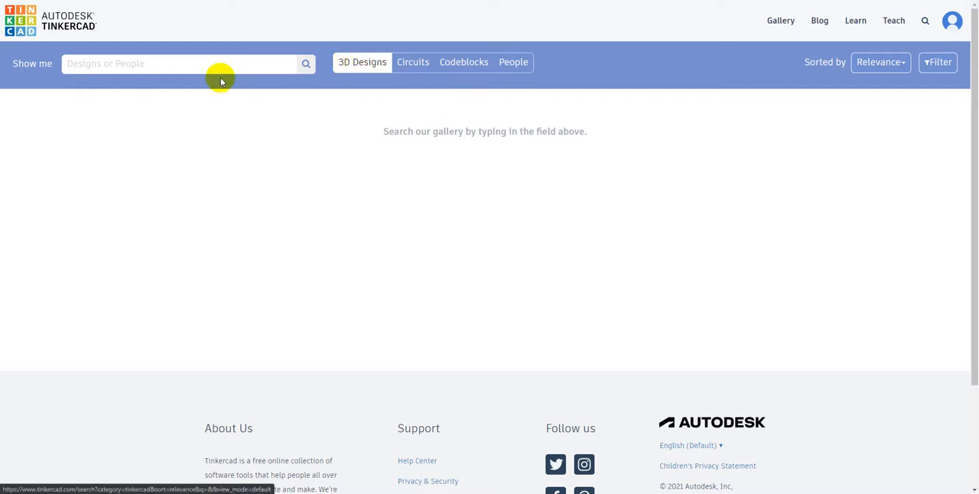
pyautogui.write('cookie cutter generator')
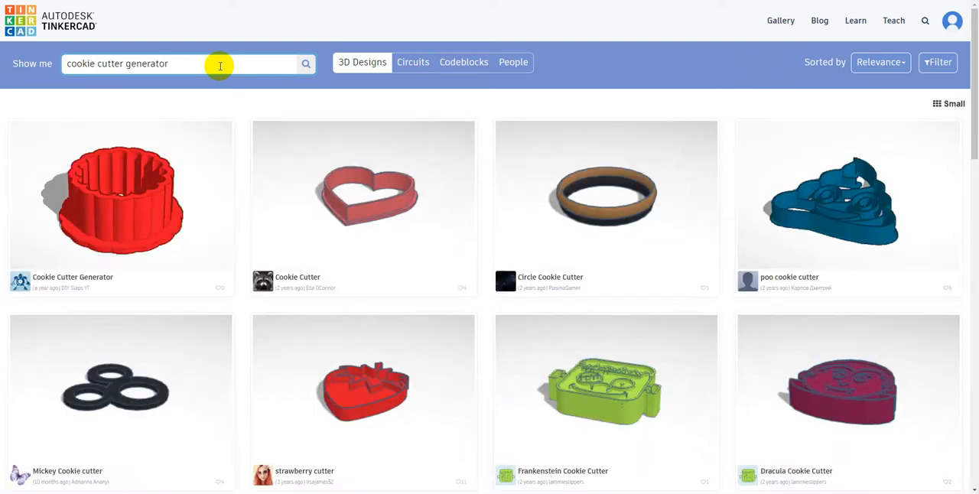
pyautogui.moveTo(105, 191)
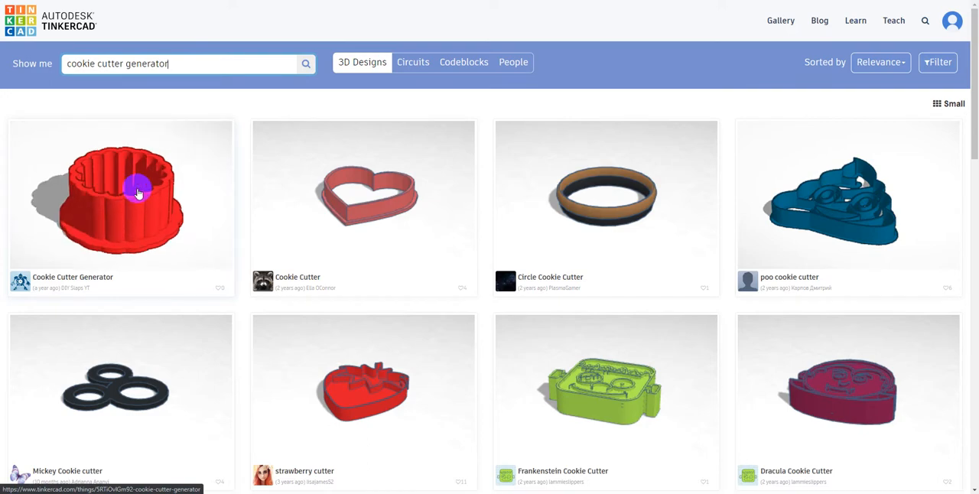
pyautogui.moveTo(129, 181)
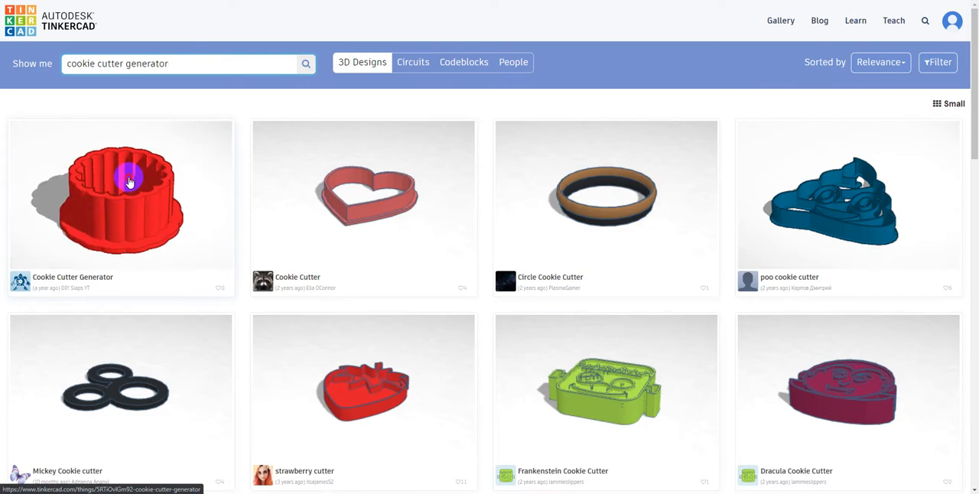
pyautogui.click(120, 192)
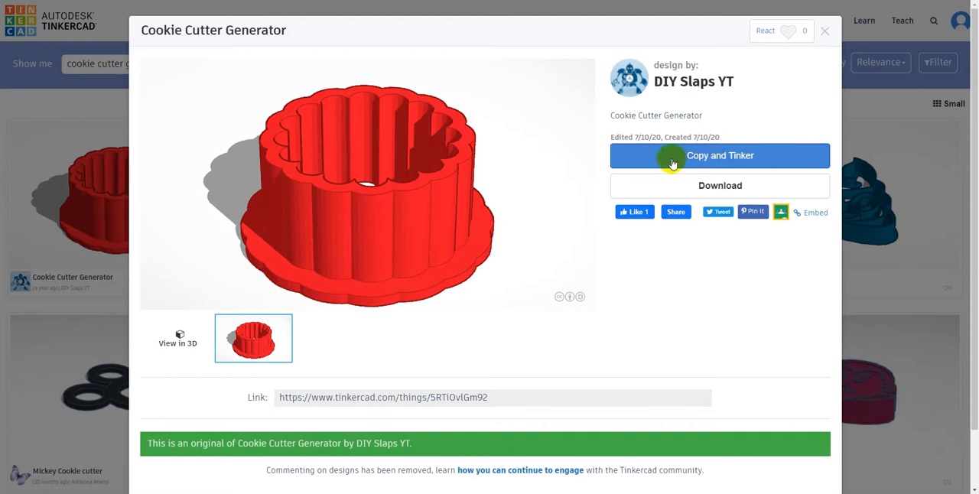
# Step: Copy and Tinker the design so an editable copy with the red cutter opens on the workplane
pyautogui.click(719, 156)
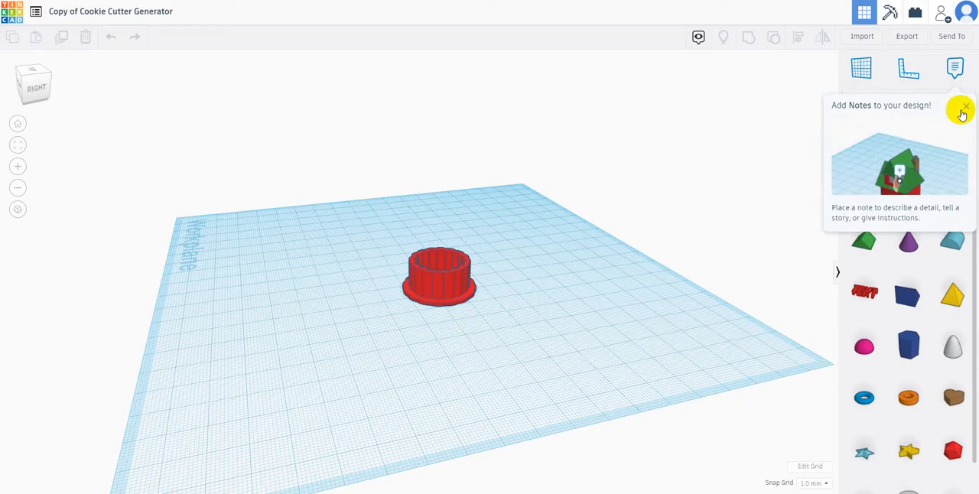
pyautogui.click(964, 107)
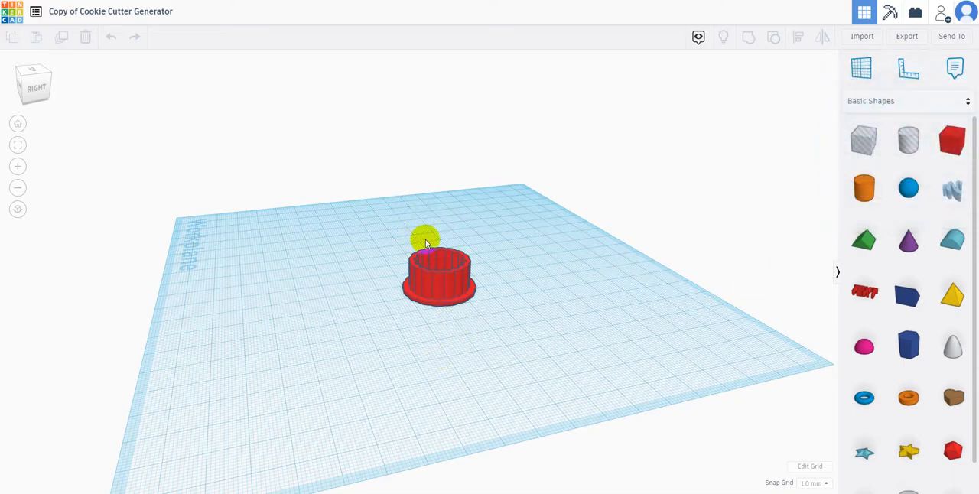
pyautogui.moveTo(427, 242); pyautogui.dragTo(517, 389)
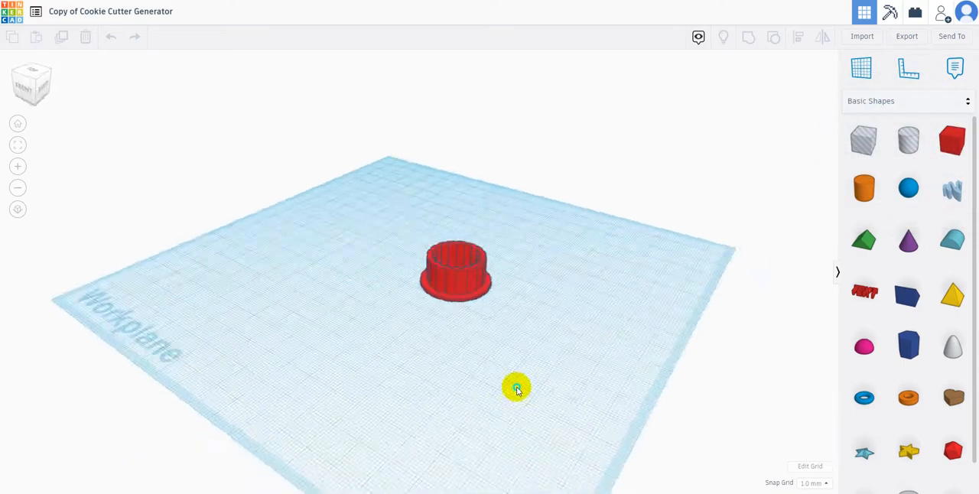
# Step: Select the cutter to reveal its picture upload area and size, blade and flange sliders
pyautogui.click(456, 272)
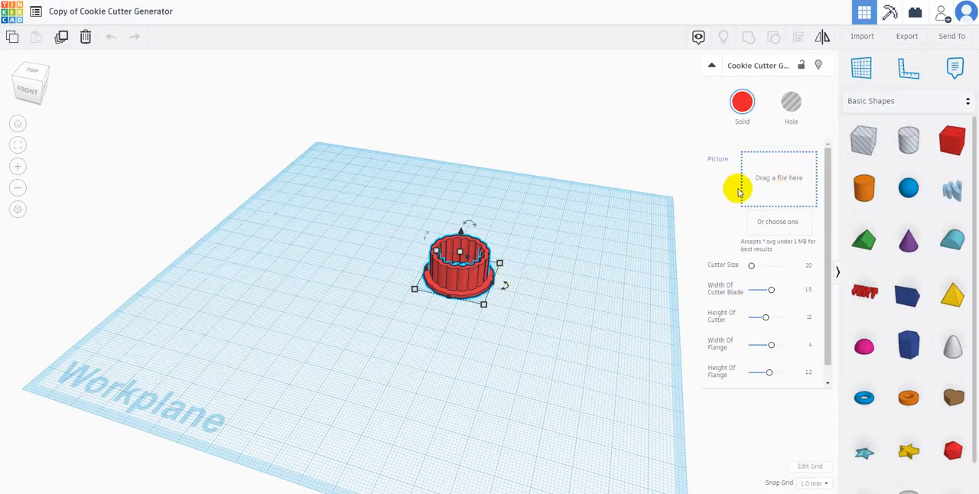
pyautogui.moveTo(759, 257)
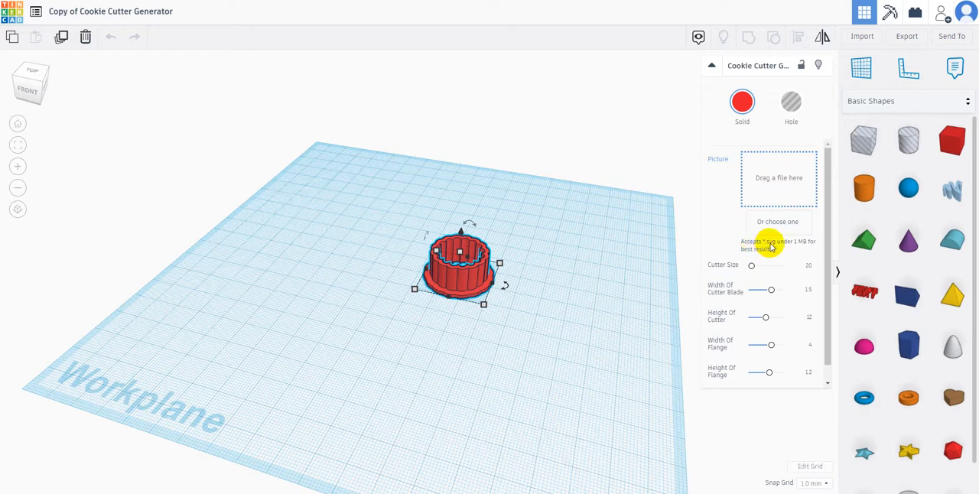
pyautogui.moveTo(808, 245)
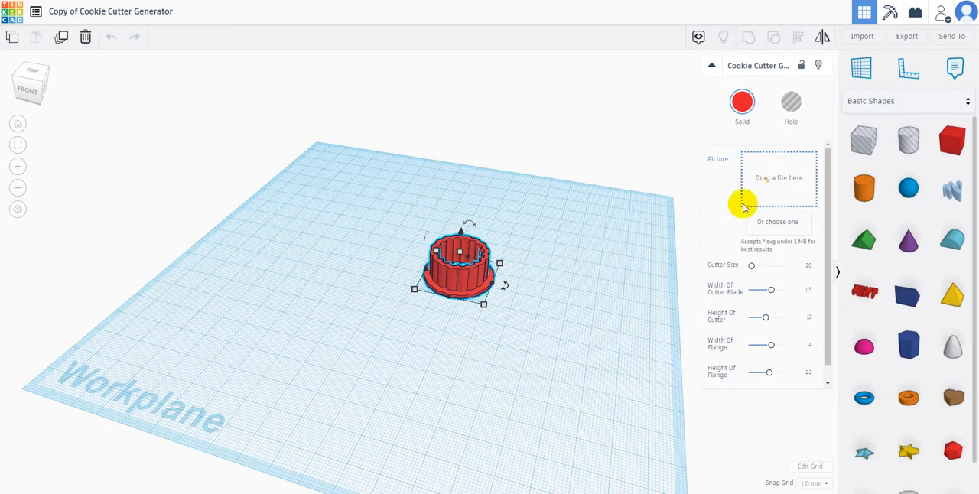
pyautogui.moveTo(770, 274)
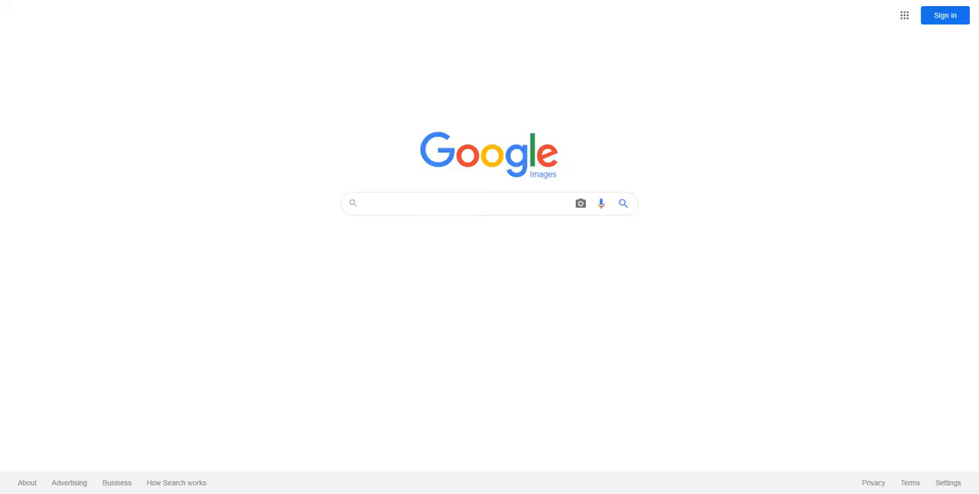
pyautogui.moveTo(358, 49)
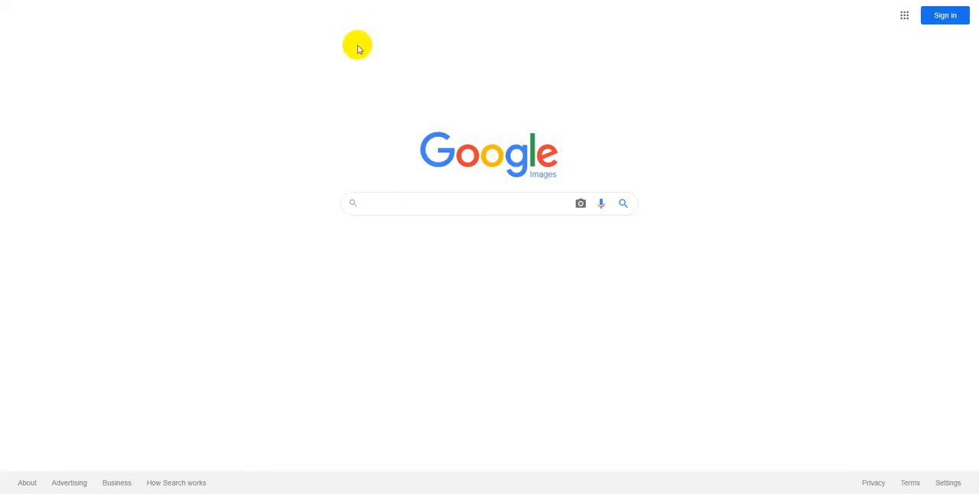
# Step: Search Google Images for 'heart png' filtered to transparent black hearts and preview a solid black heart
pyautogui.write('heart png')
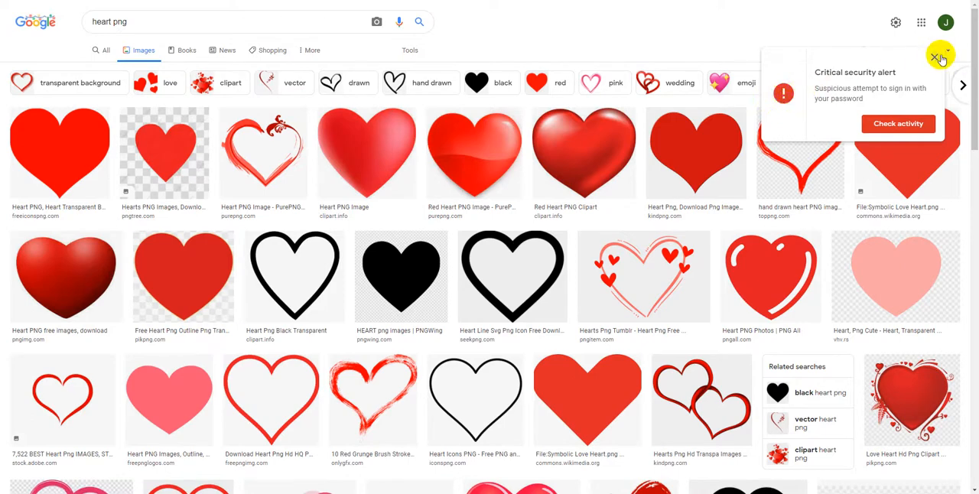
pyautogui.click(939, 58)
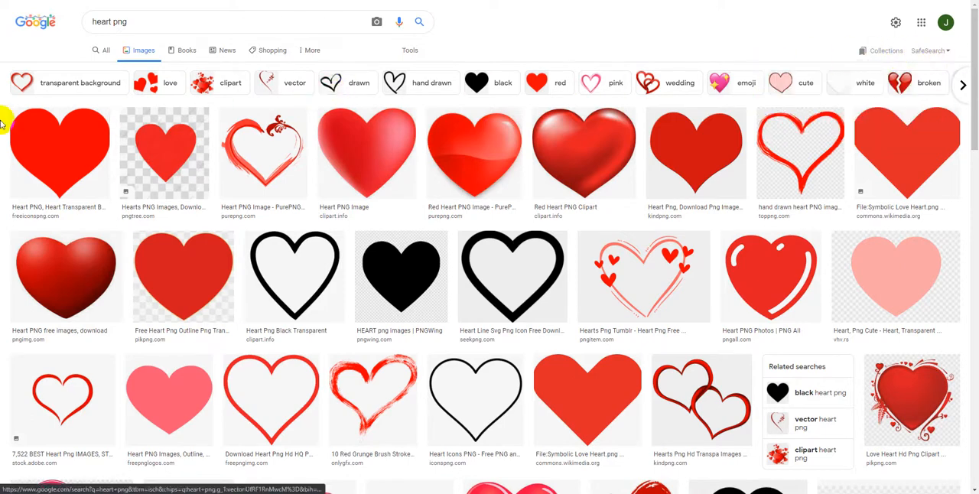
pyautogui.click(109, 21)
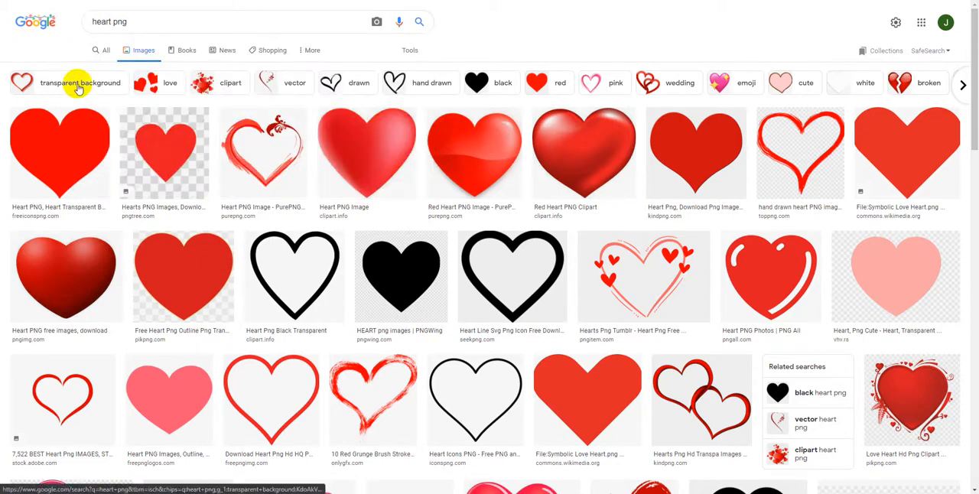
pyautogui.click(80, 83)
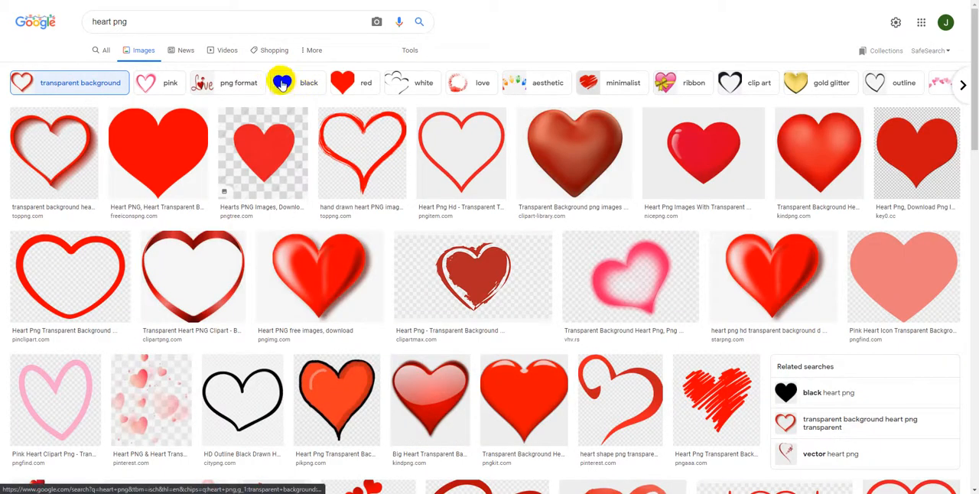
pyautogui.click(309, 82)
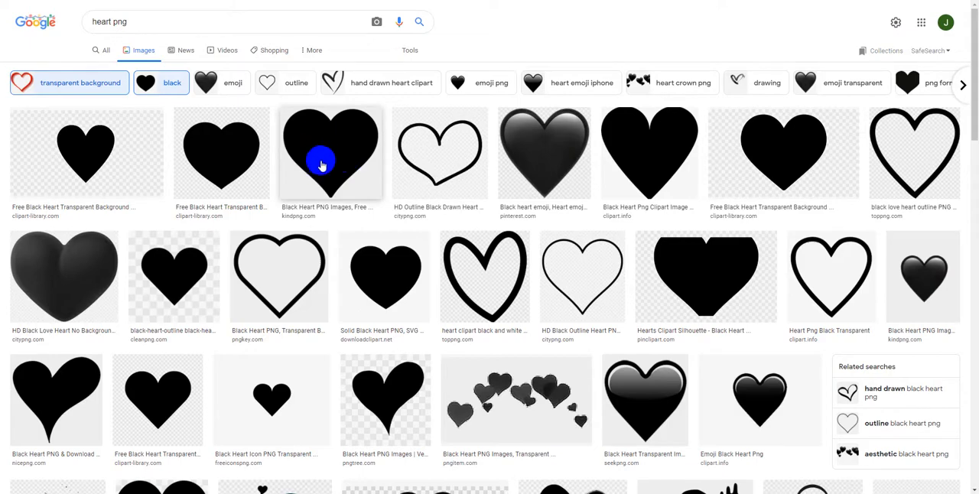
pyautogui.moveTo(330, 170)
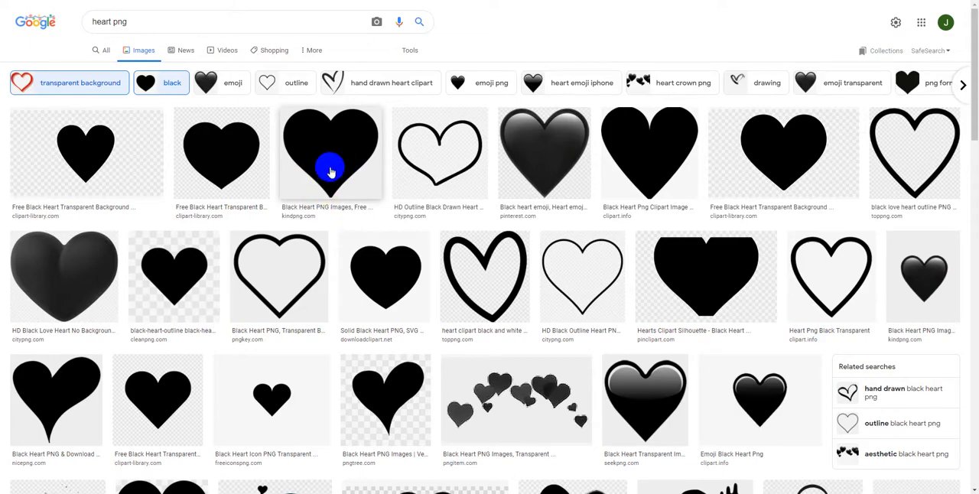
pyautogui.click(331, 153)
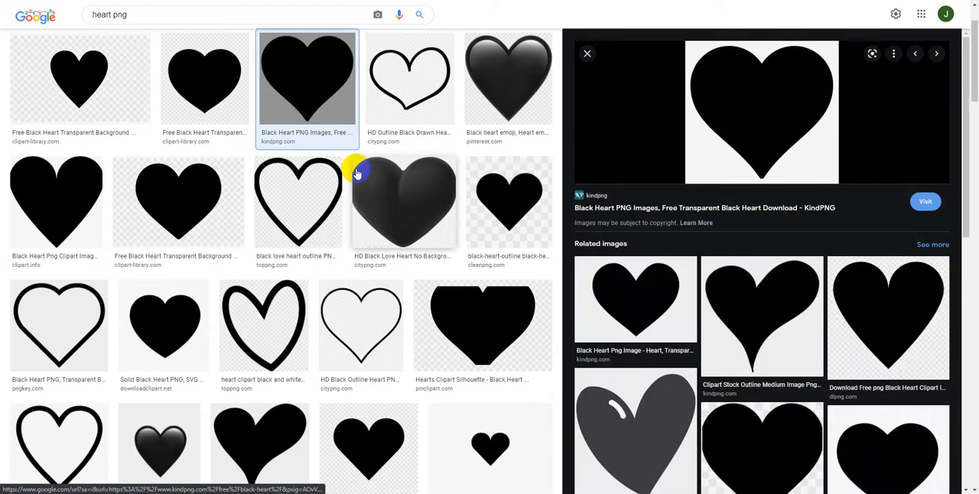
# Step: Save the previewed black heart image to the Desktop as heart.png
pyautogui.rightClick(762, 111)
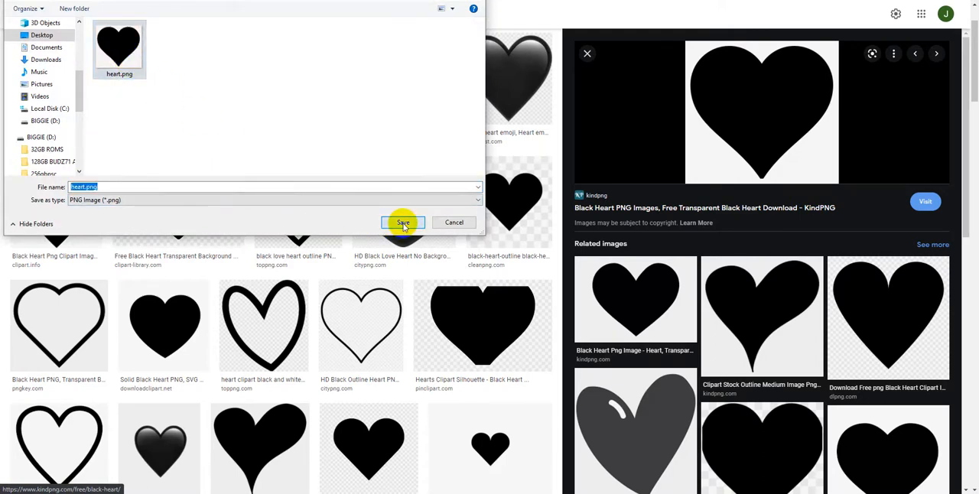
pyautogui.click(402, 223)
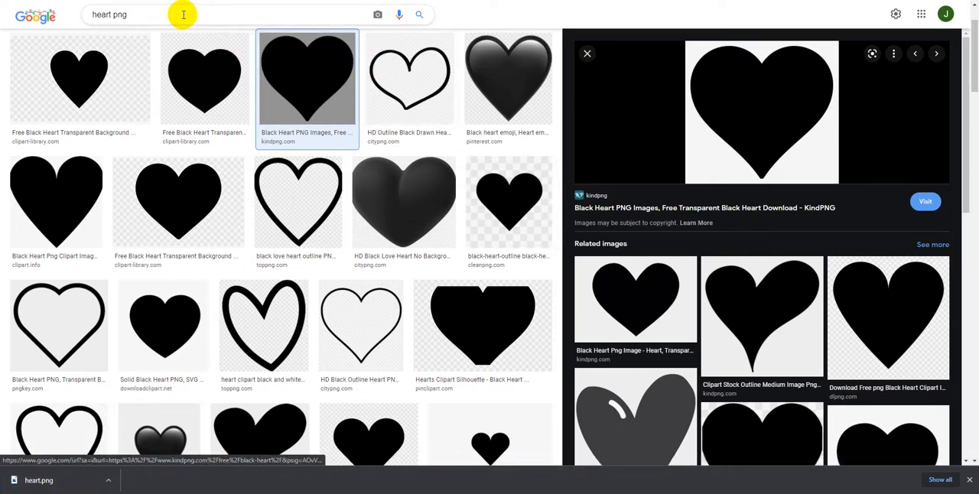
pyautogui.moveTo(193, 56)
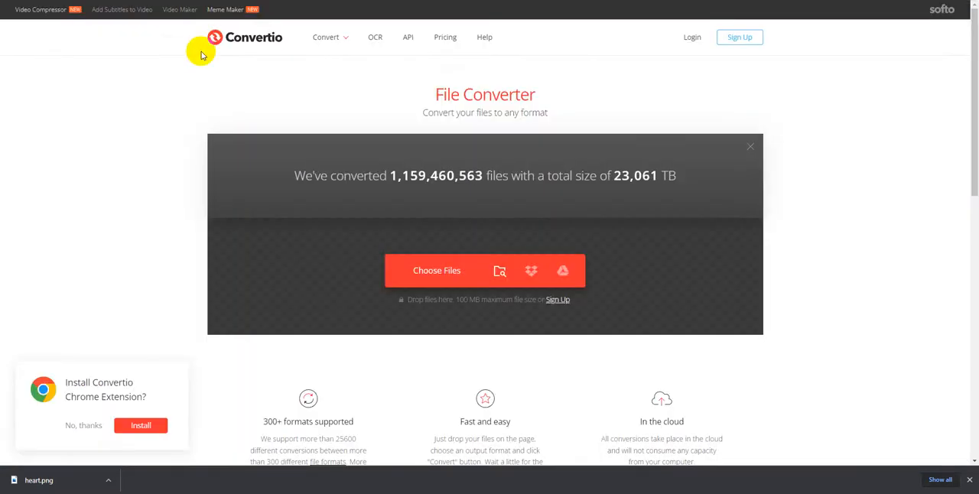
pyautogui.moveTo(228, 101)
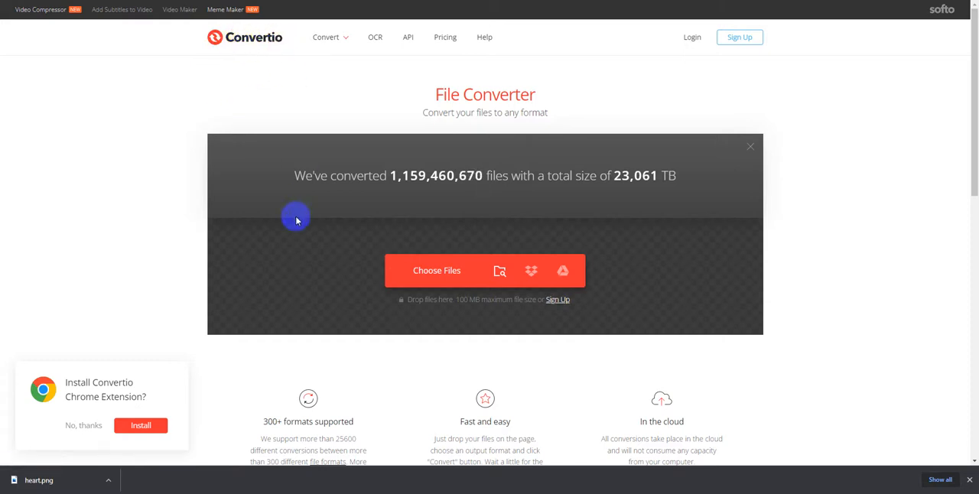
pyautogui.moveTo(404, 317)
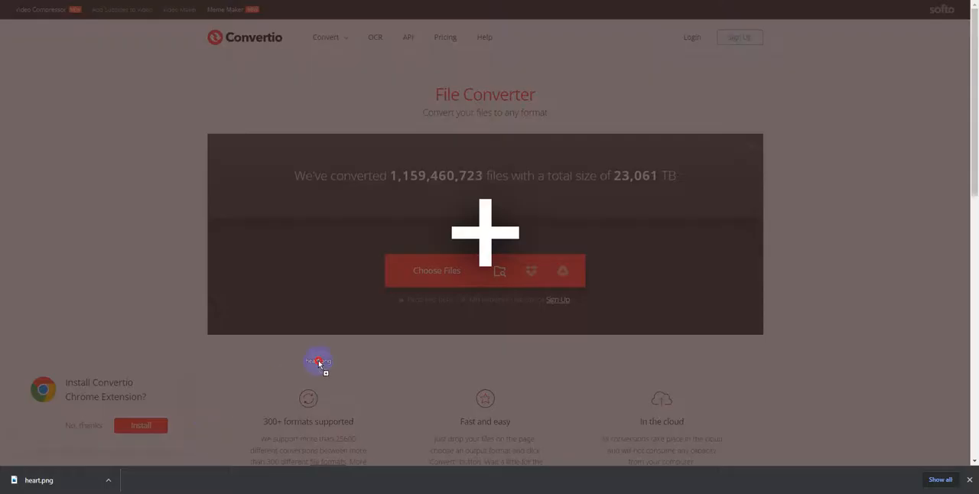
# Step: Convert heart.png to SVG on Convertio and download the resulting heart.svg
pyautogui.moveTo(316, 361); pyautogui.dragTo(488, 248)
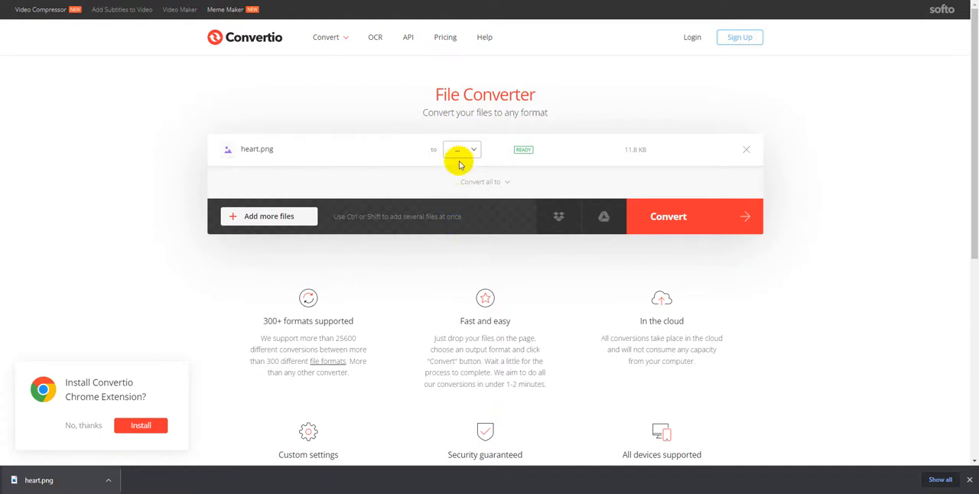
pyautogui.moveTo(493, 112)
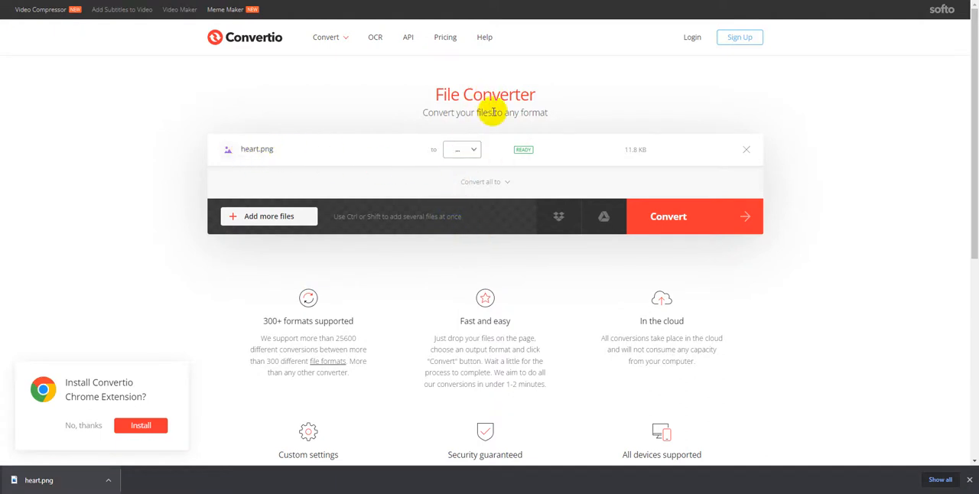
pyautogui.click(462, 149)
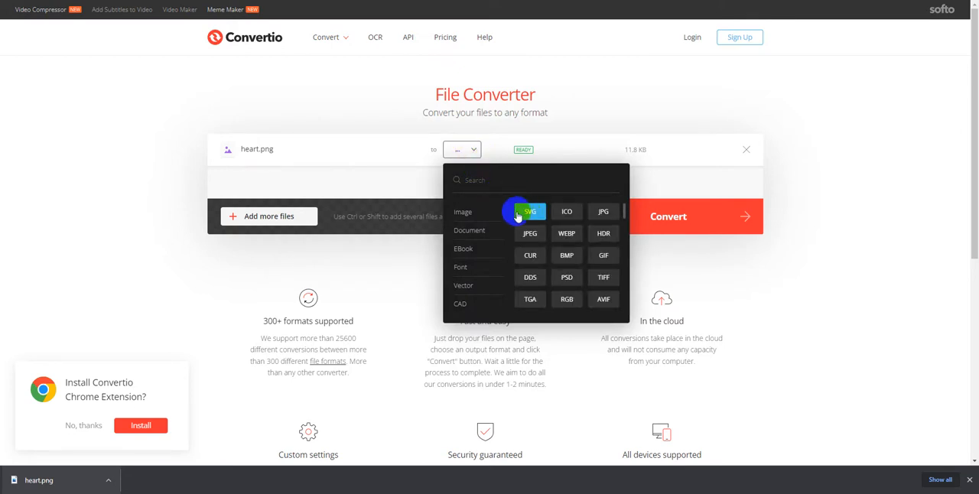
pyautogui.click(530, 211)
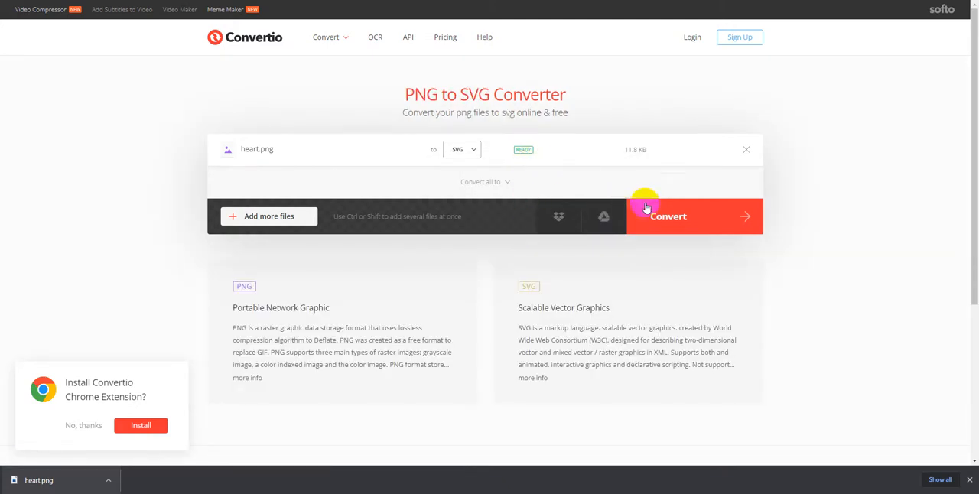
pyautogui.click(667, 215)
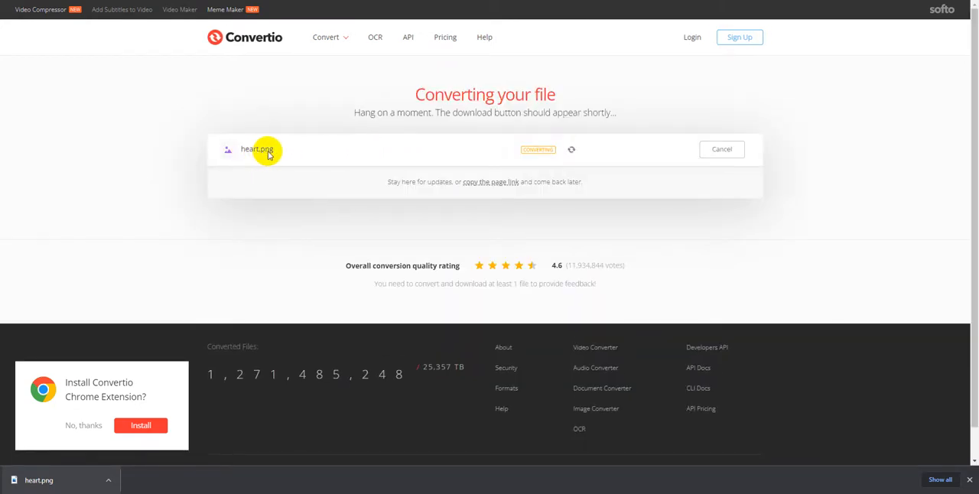
pyautogui.moveTo(488, 156)
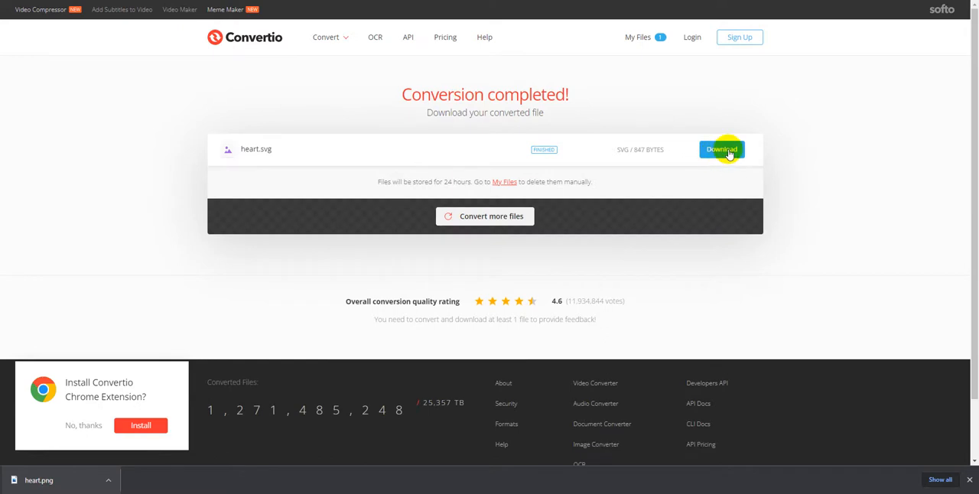
pyautogui.click(723, 150)
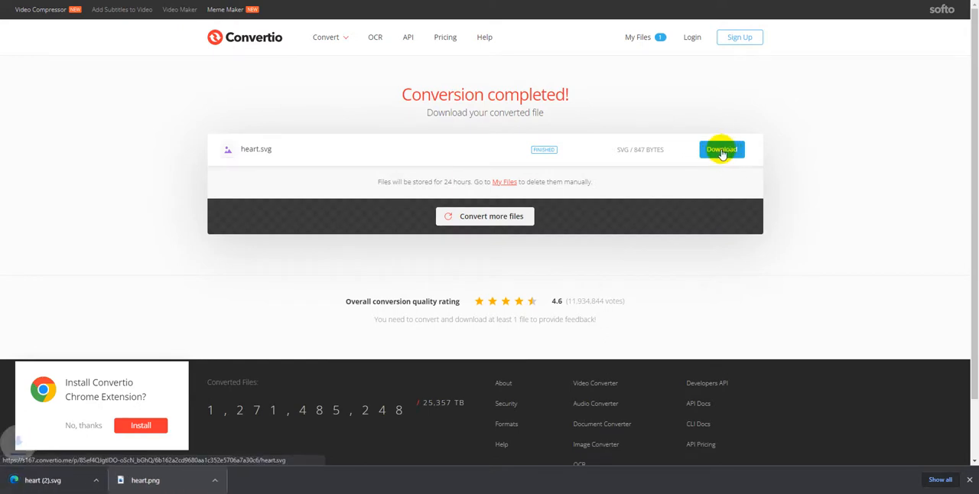
pyautogui.click(720, 150)
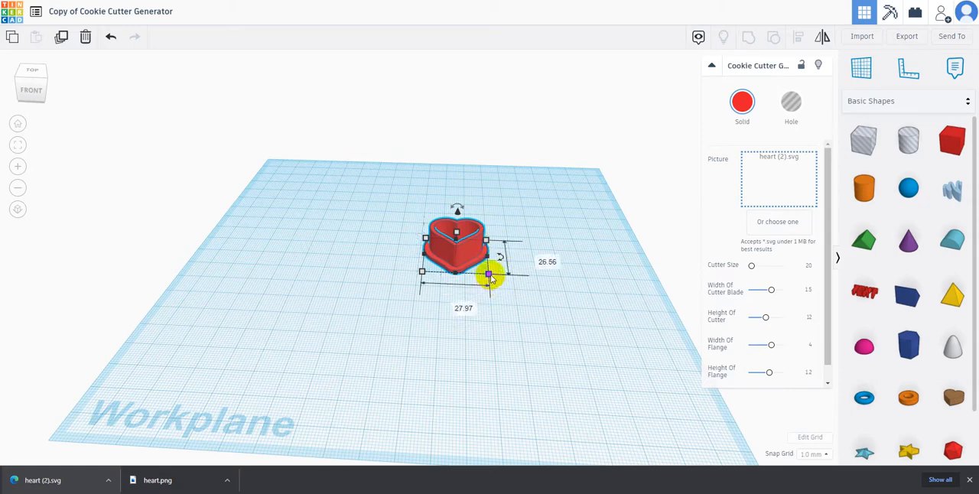
# Step: Scale the heart cutter up on the workplane to about 58 by 70 mm
pyautogui.moveTo(489, 275); pyautogui.dragTo(497, 291)
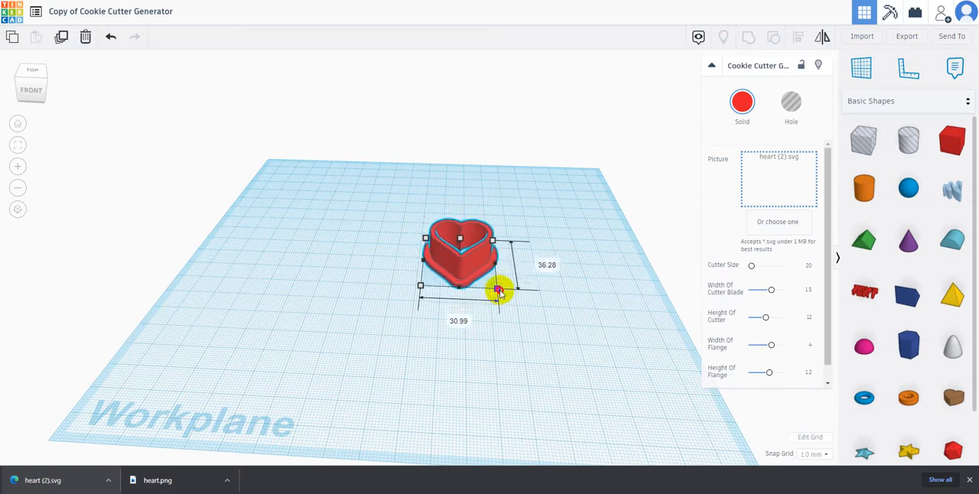
pyautogui.moveTo(499, 289); pyautogui.dragTo(568, 351)
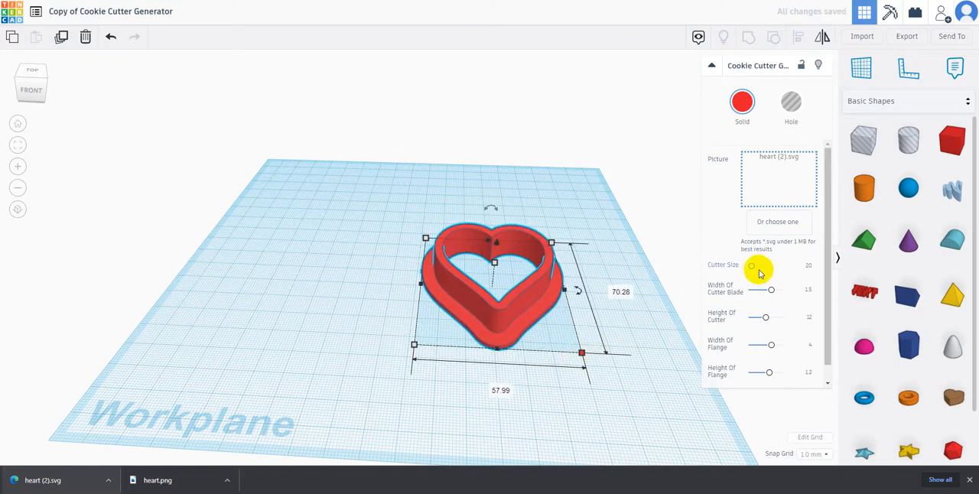
# Step: Raise the Cutter Size slider to about 50.5 to enlarge the heart cutter
pyautogui.scroll(-3)
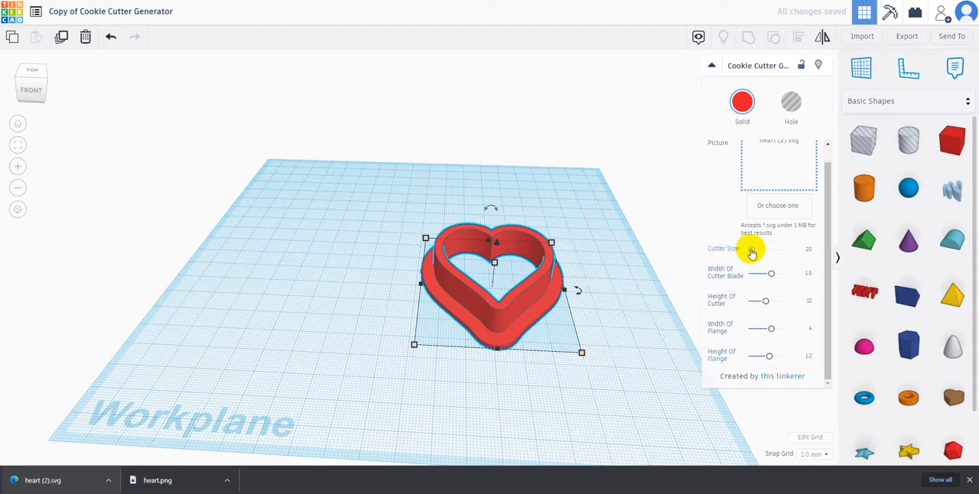
pyautogui.moveTo(752, 251); pyautogui.dragTo(765, 251)
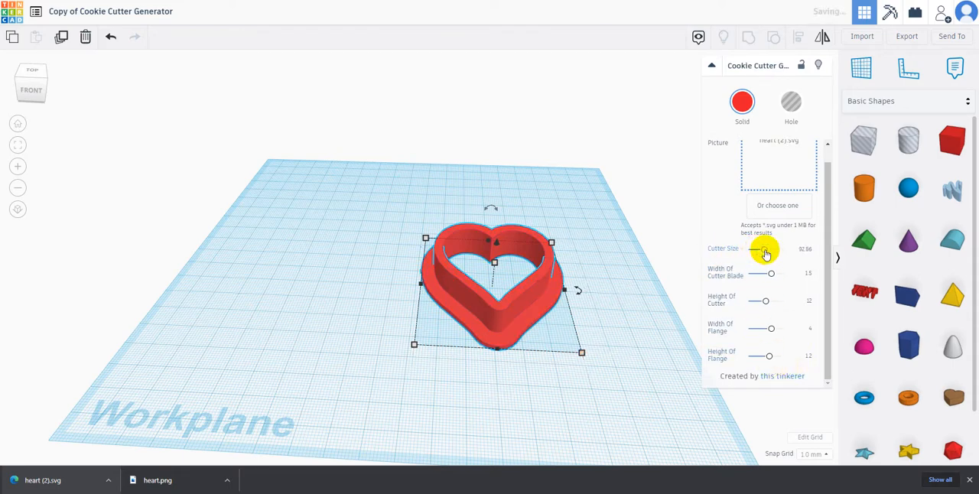
pyautogui.moveTo(768, 252); pyautogui.dragTo(757, 253)
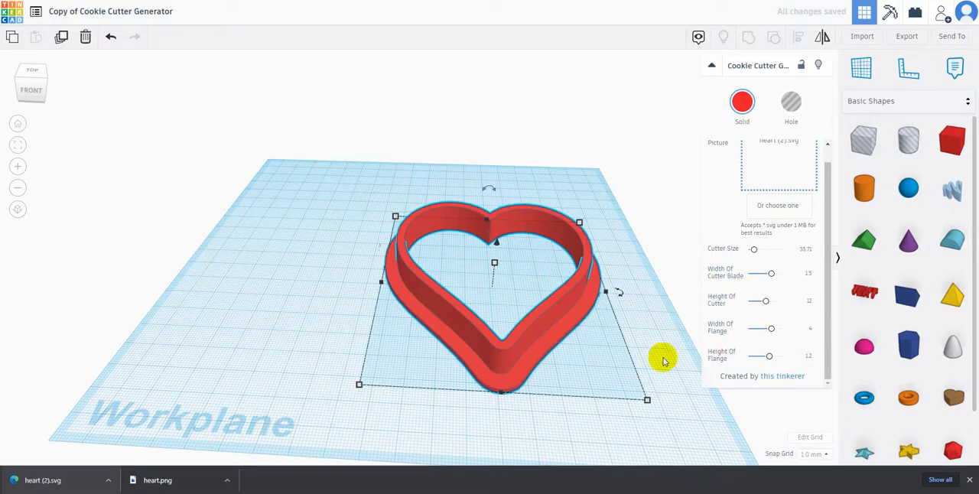
pyautogui.moveTo(670, 299)
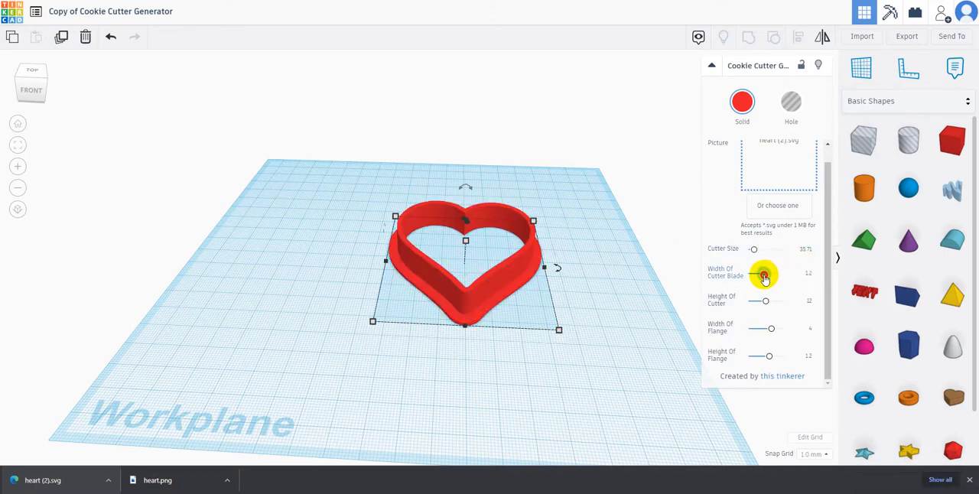
# Step: Set blade width to about 0.98, colour the cutter light blue and lower cutter height to about 8.46
pyautogui.moveTo(765, 274); pyautogui.dragTo(757, 274)
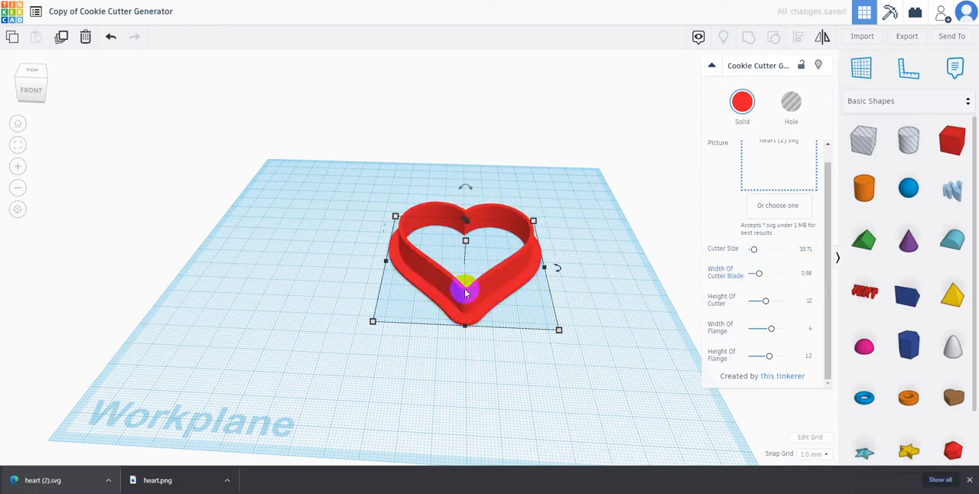
pyautogui.click(742, 104)
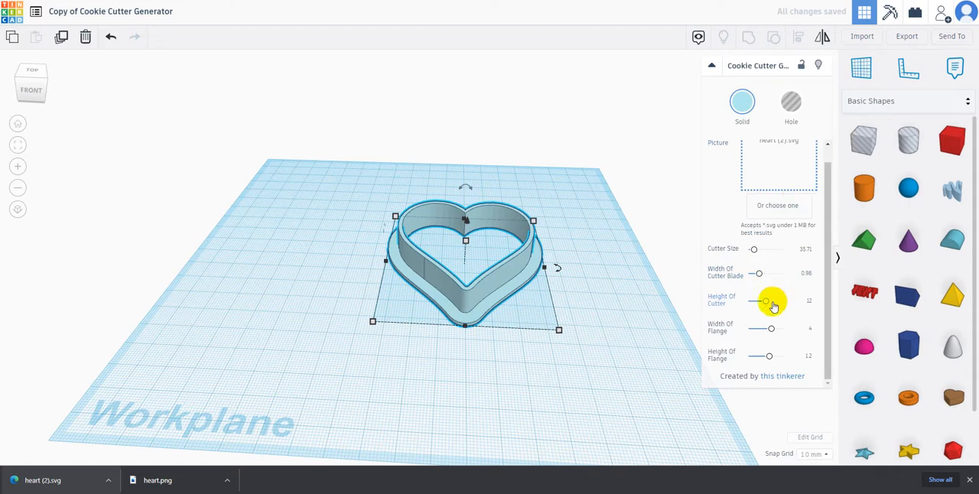
pyautogui.moveTo(765, 301); pyautogui.dragTo(762, 301)
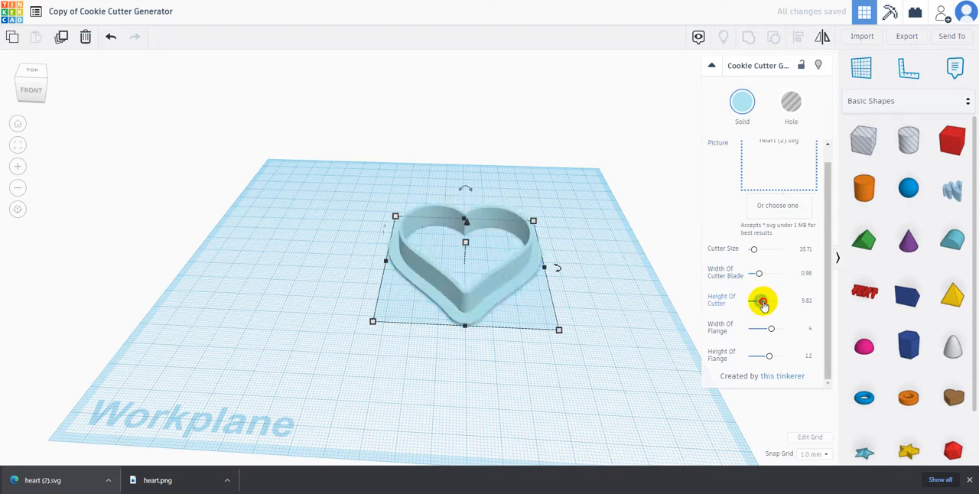
pyautogui.moveTo(762, 300); pyautogui.dragTo(755, 300)
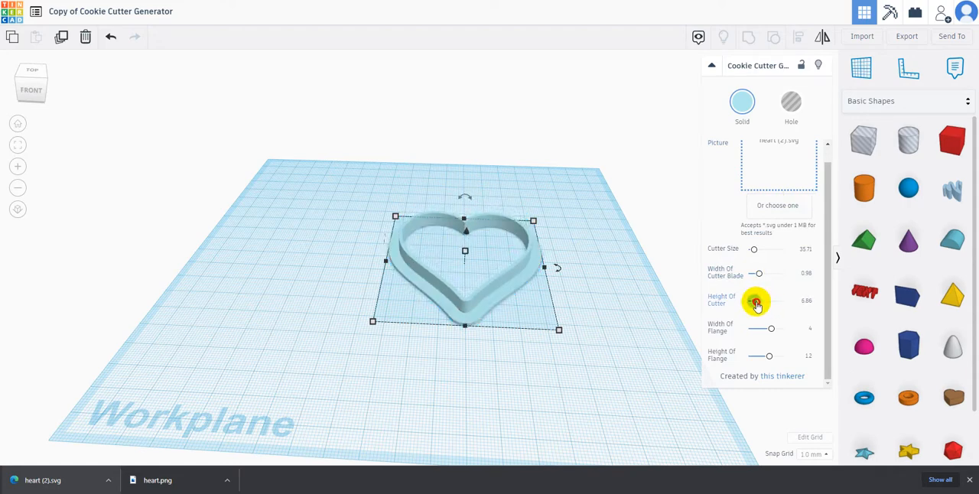
pyautogui.moveTo(756, 301); pyautogui.dragTo(768, 301)
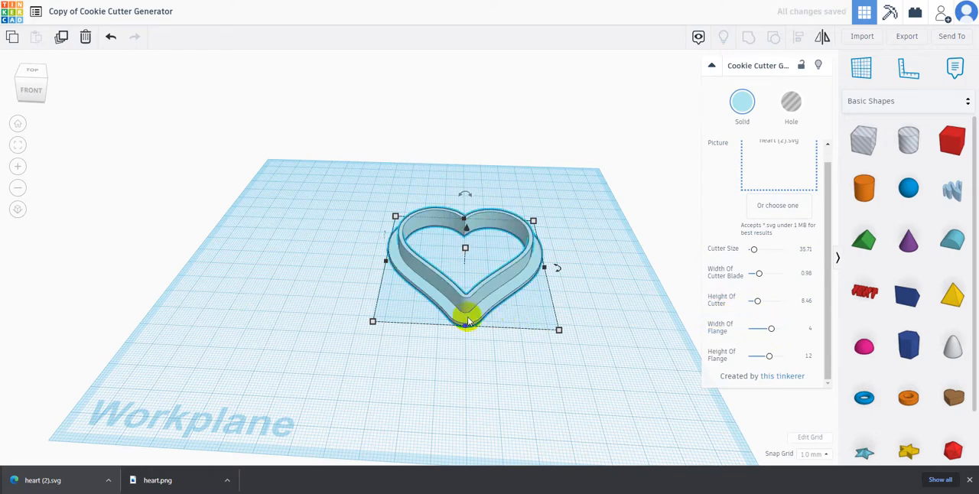
# Step: Set the flange width to about 4.16 and lower the flange height to under 1
pyautogui.moveTo(772, 329); pyautogui.dragTo(769, 332)
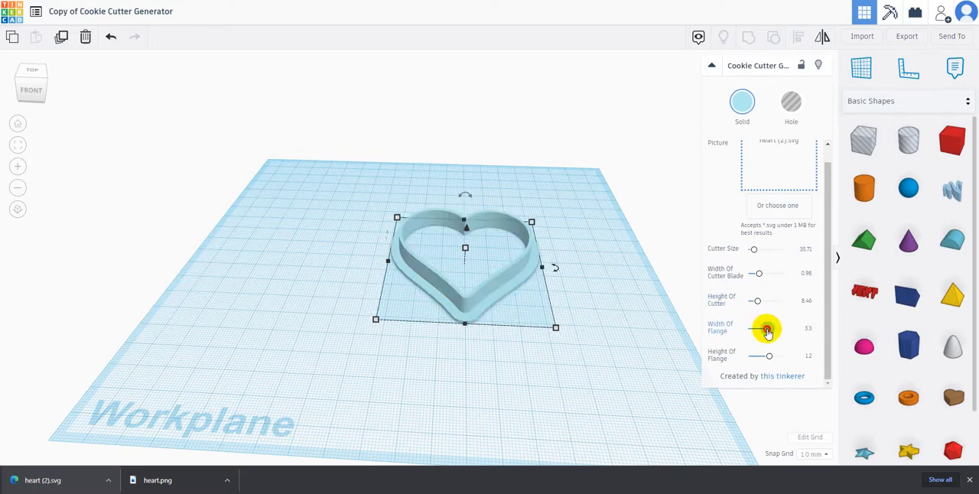
pyautogui.moveTo(769, 330); pyautogui.dragTo(771, 331)
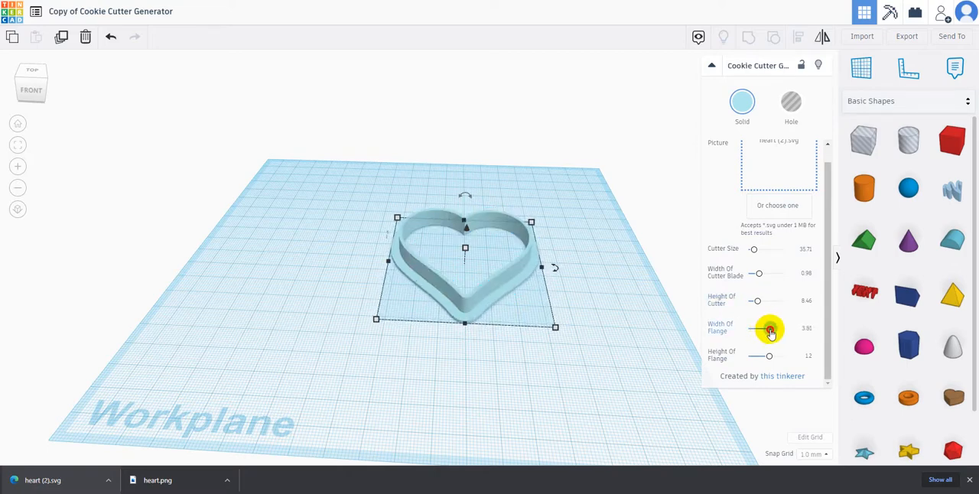
pyautogui.moveTo(759, 327); pyautogui.dragTo(774, 328)
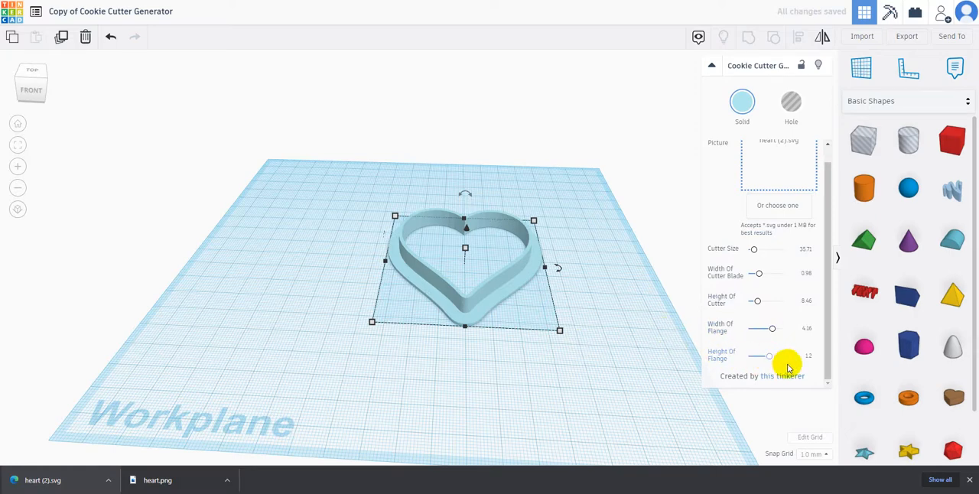
pyautogui.moveTo(771, 355); pyautogui.dragTo(762, 355)
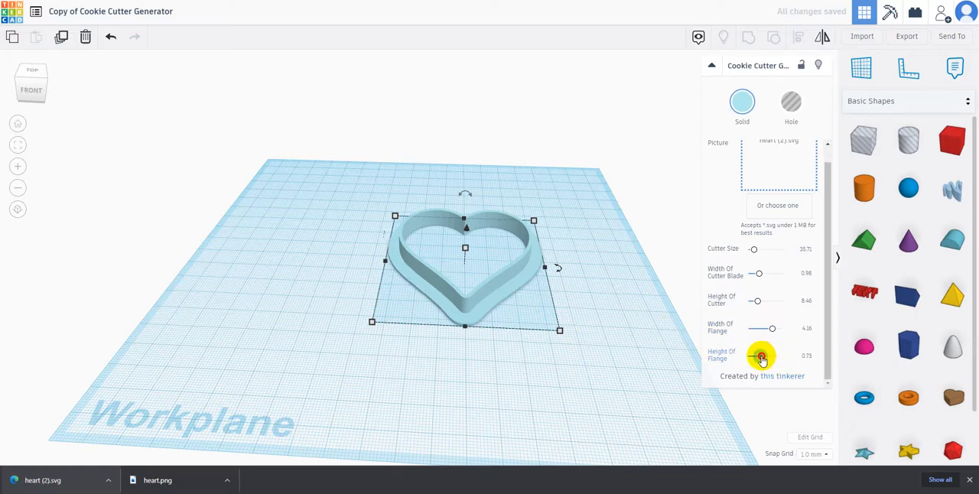
pyautogui.moveTo(762, 357); pyautogui.dragTo(757, 356)
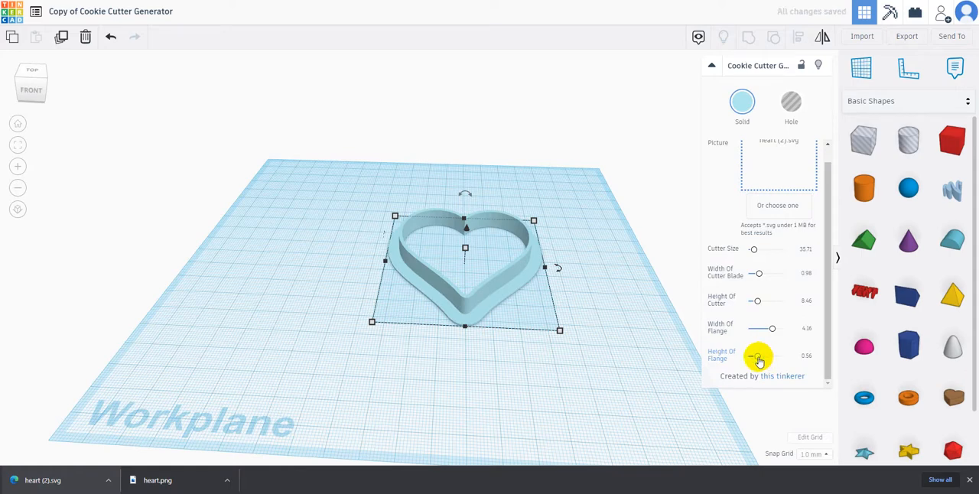
pyautogui.moveTo(759, 355); pyautogui.dragTo(780, 355)
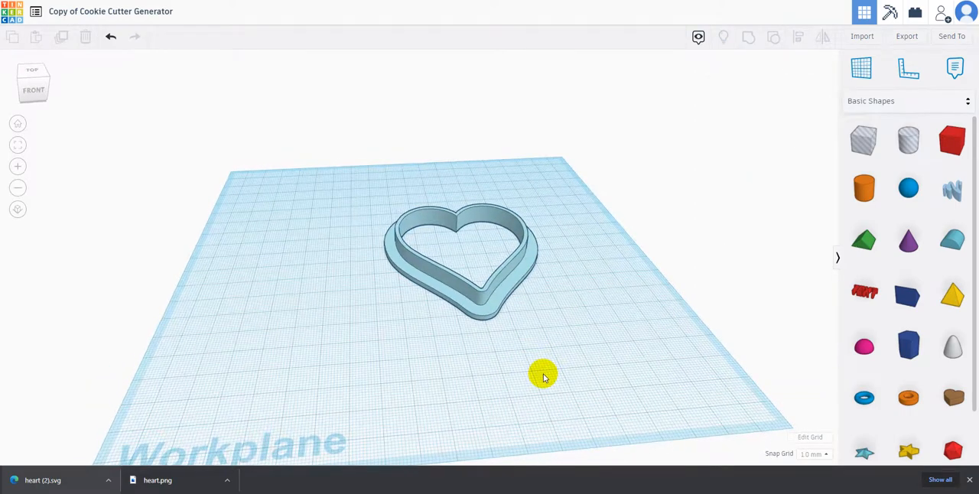
pyautogui.moveTo(558, 354)
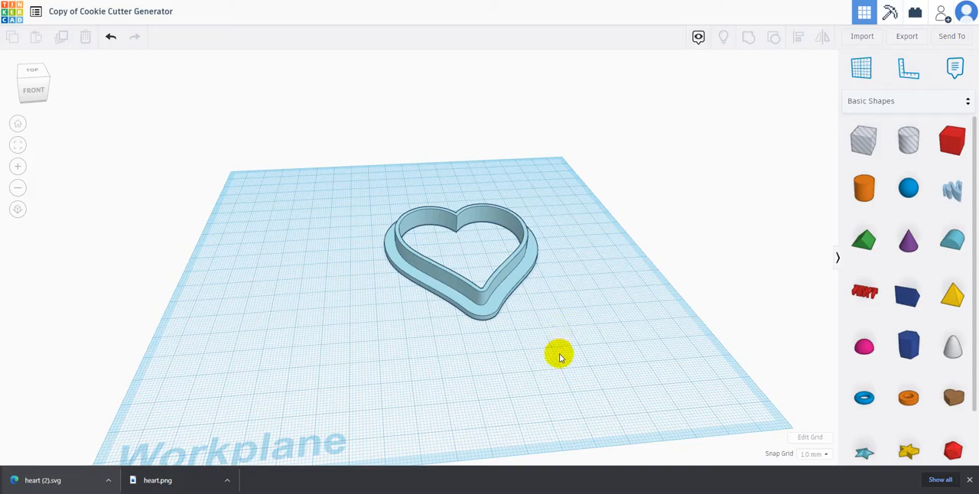